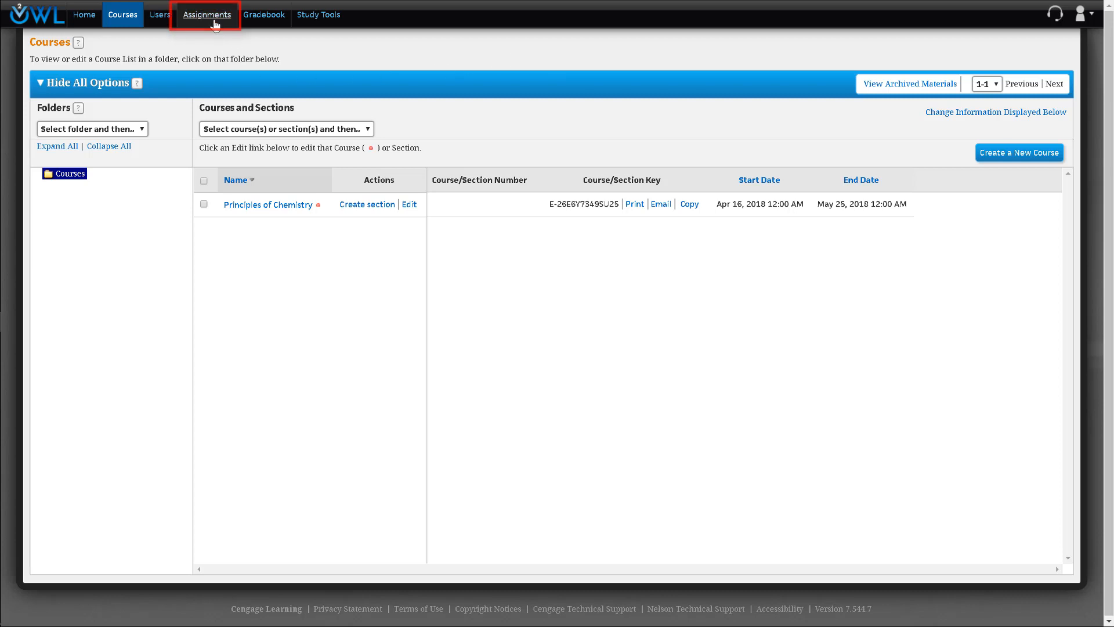
- Go to the Assignments page of the Principles of Chemistry course
{"action": "left_click", "coordinate": [206, 13]}
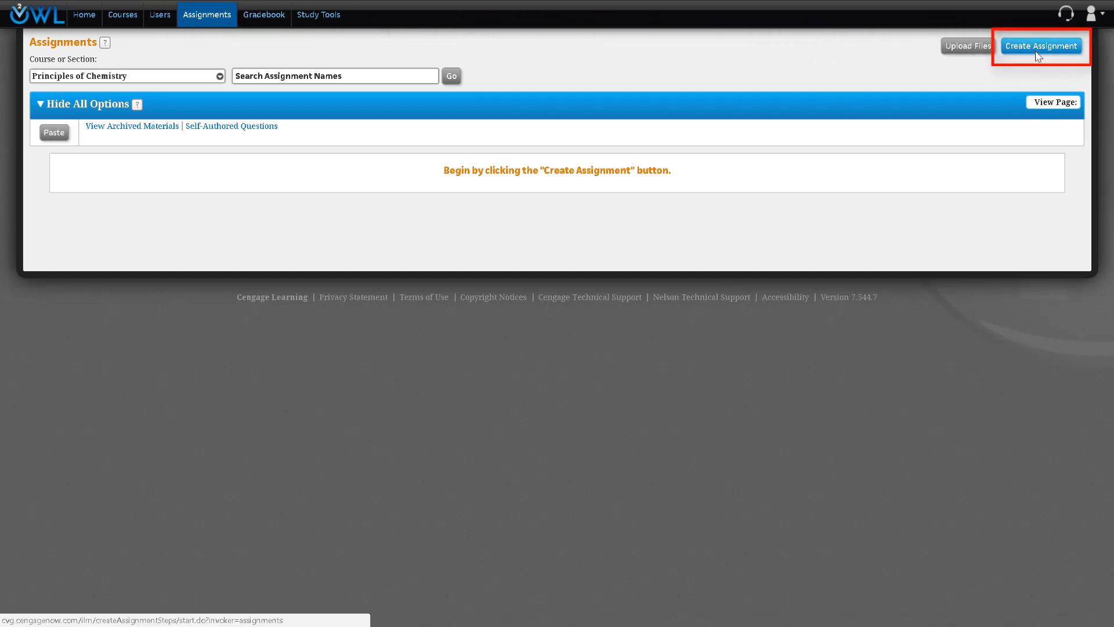
- Create a new assignment of type Activities, Problems, and/or EOCs and continue
{"action": "left_click", "coordinate": [1040, 45]}
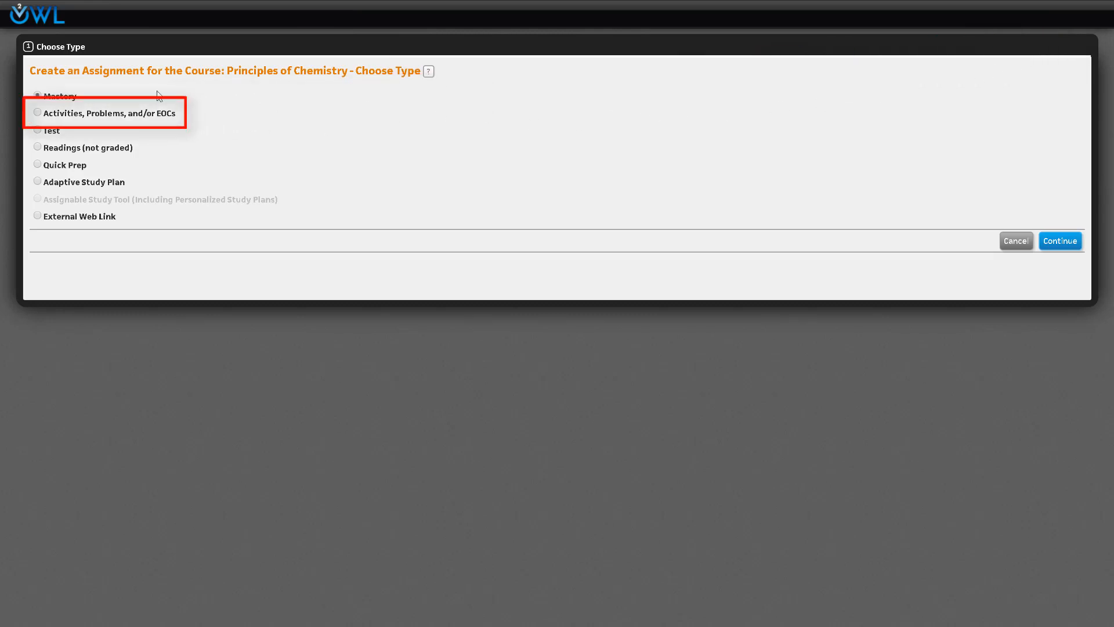
{"action": "left_click", "coordinate": [38, 112]}
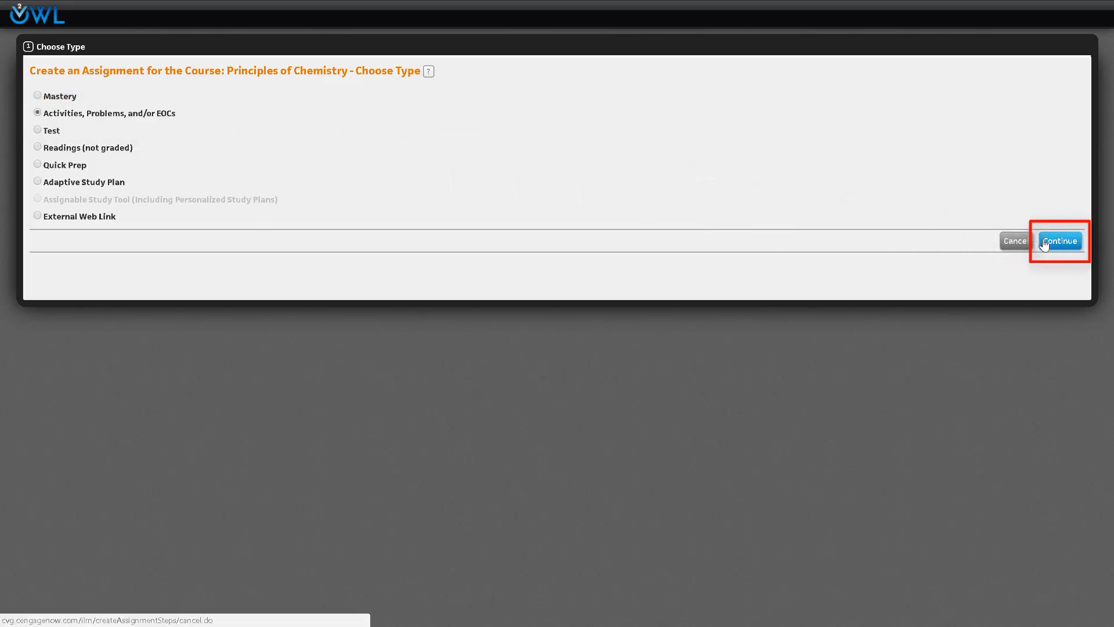
{"action": "left_click", "coordinate": [1059, 240]}
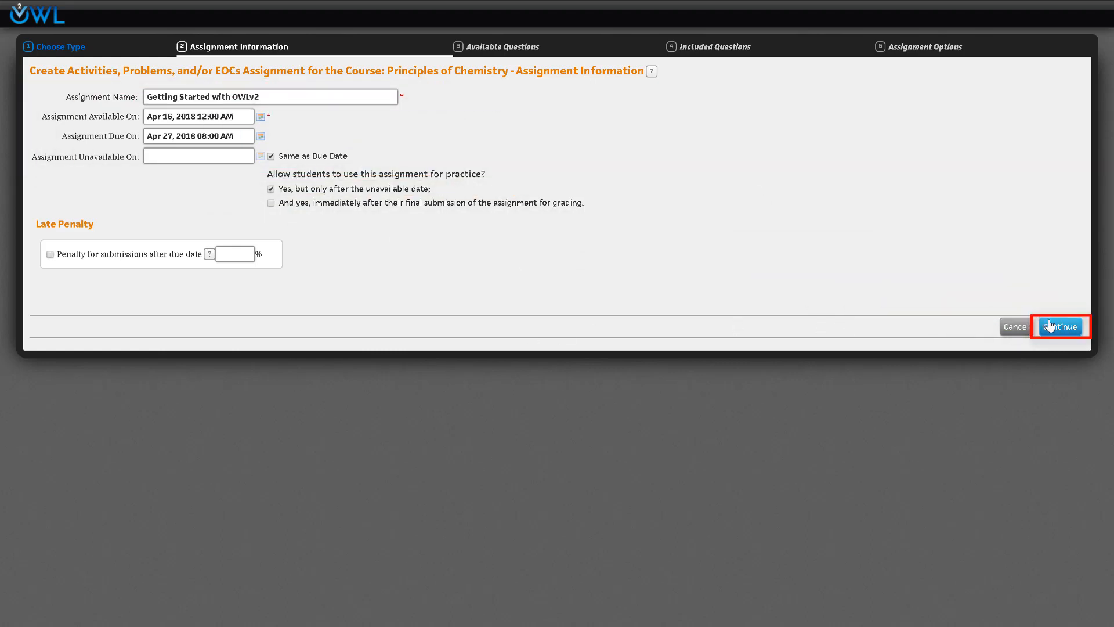
- Accept the name 'Getting Started with OWLv2' and Apr 27, 2018 due date and continue
{"action": "left_click", "coordinate": [1060, 326]}
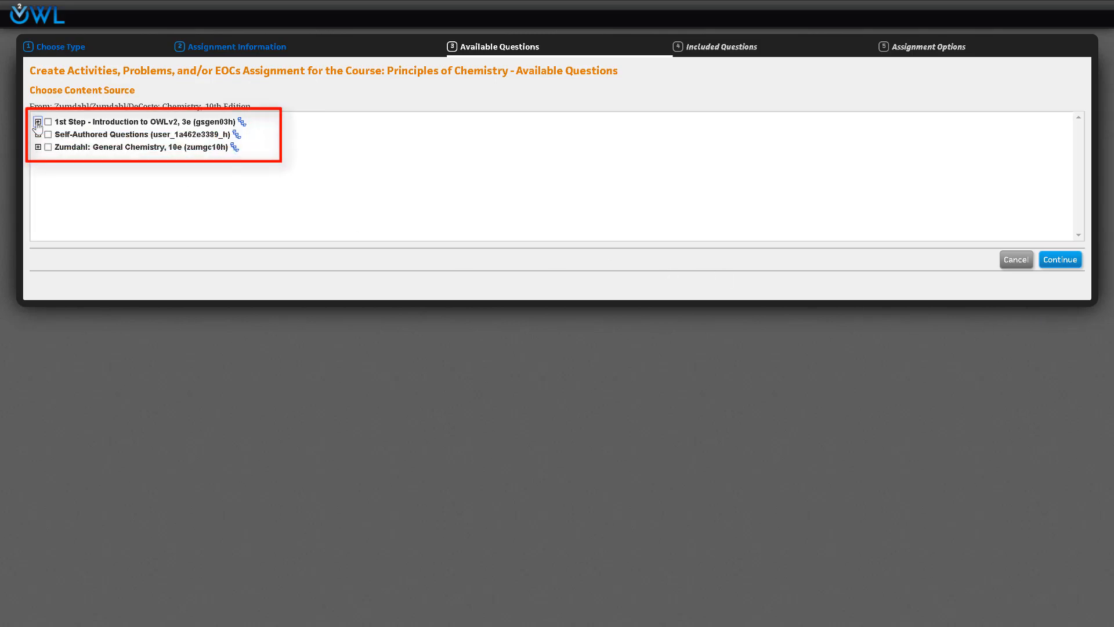
- Select all intro topics under 1st Step - Introduction to OWLv2, 3e and continue
{"action": "left_click", "coordinate": [37, 122]}
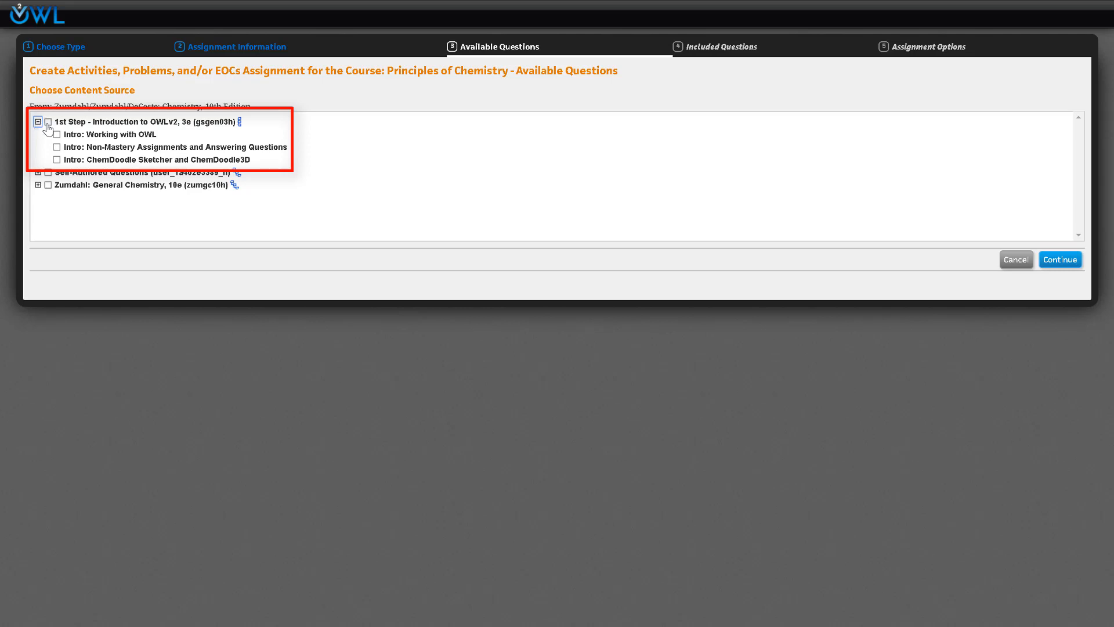
{"action": "left_click", "coordinate": [49, 122]}
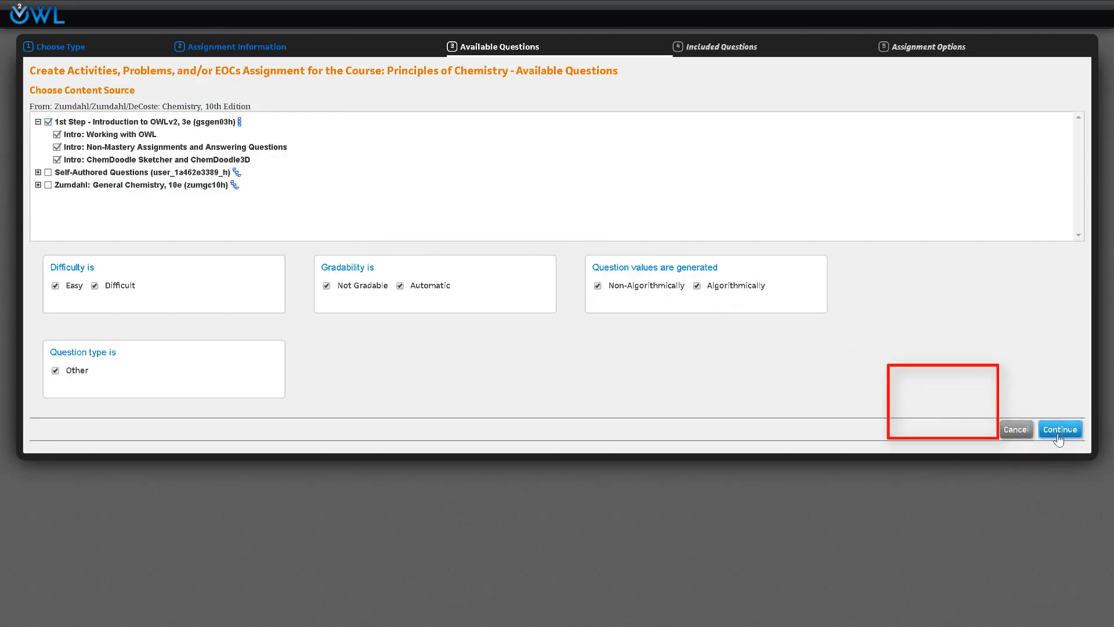
{"action": "left_click", "coordinate": [1059, 428]}
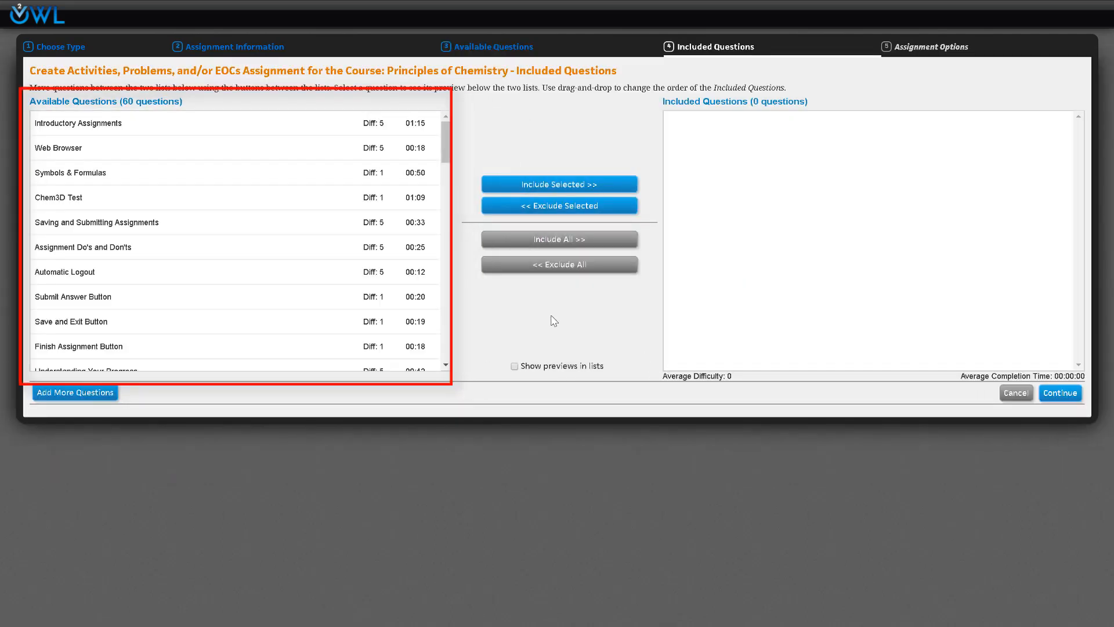
- Include Introductory Assignments and then all 60 intro questions, and continue to options
{"action": "left_click", "coordinate": [77, 123]}
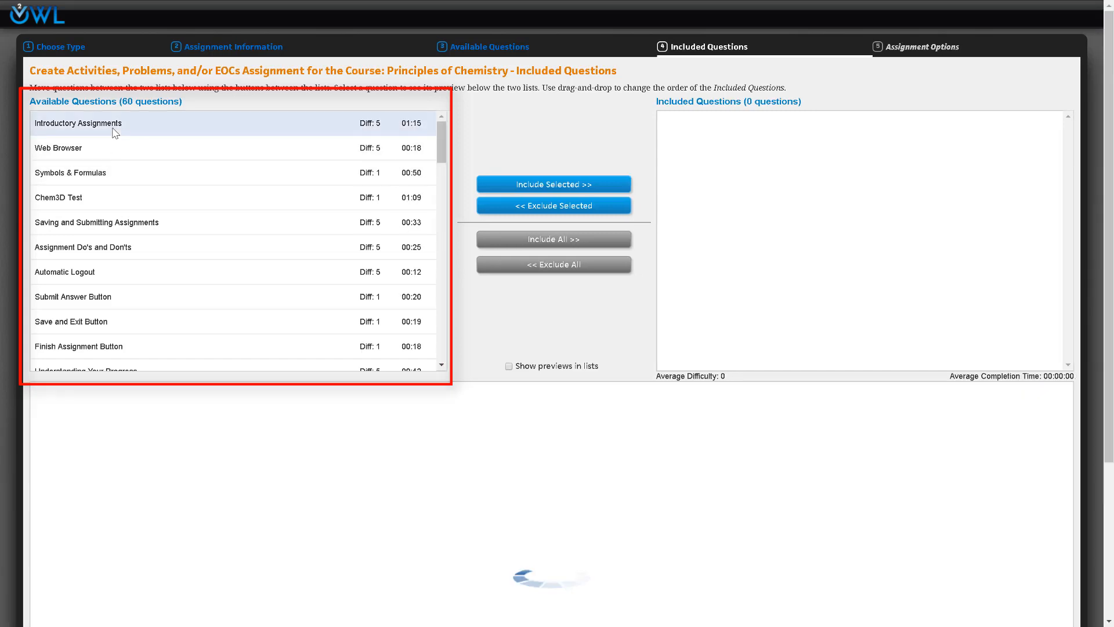
{"action": "left_click", "coordinate": [77, 123]}
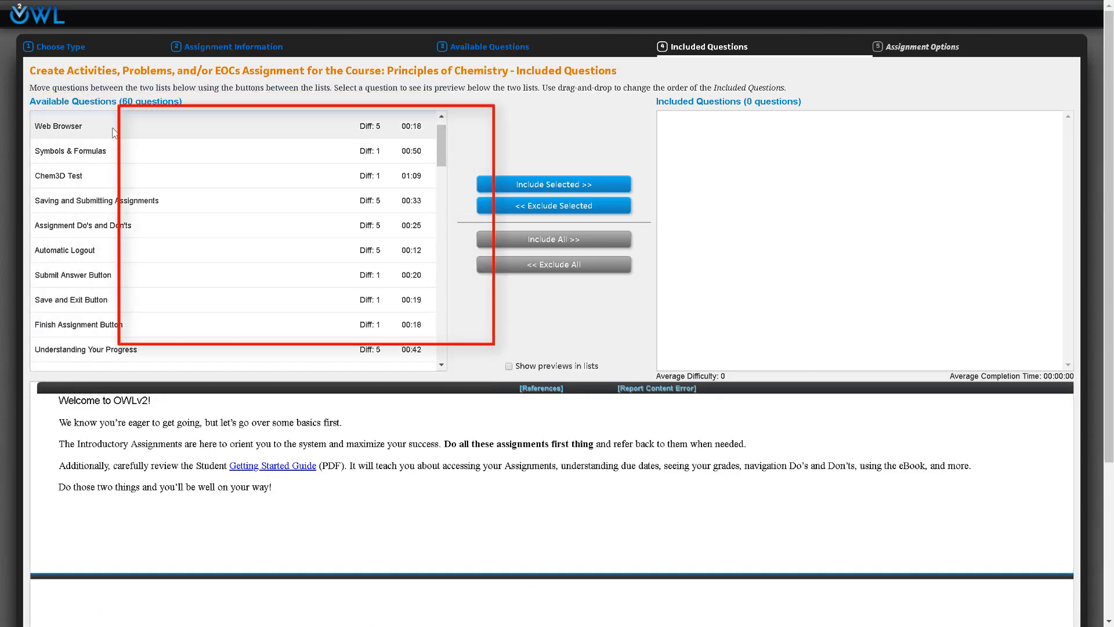
{"action": "left_click", "coordinate": [553, 184]}
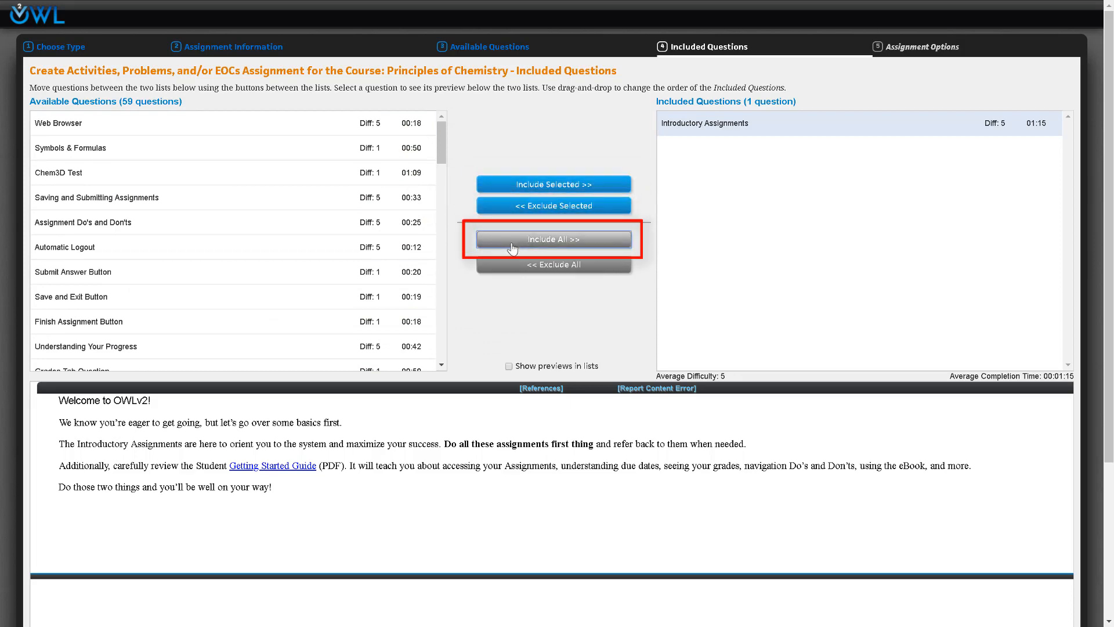
{"action": "left_click", "coordinate": [552, 239]}
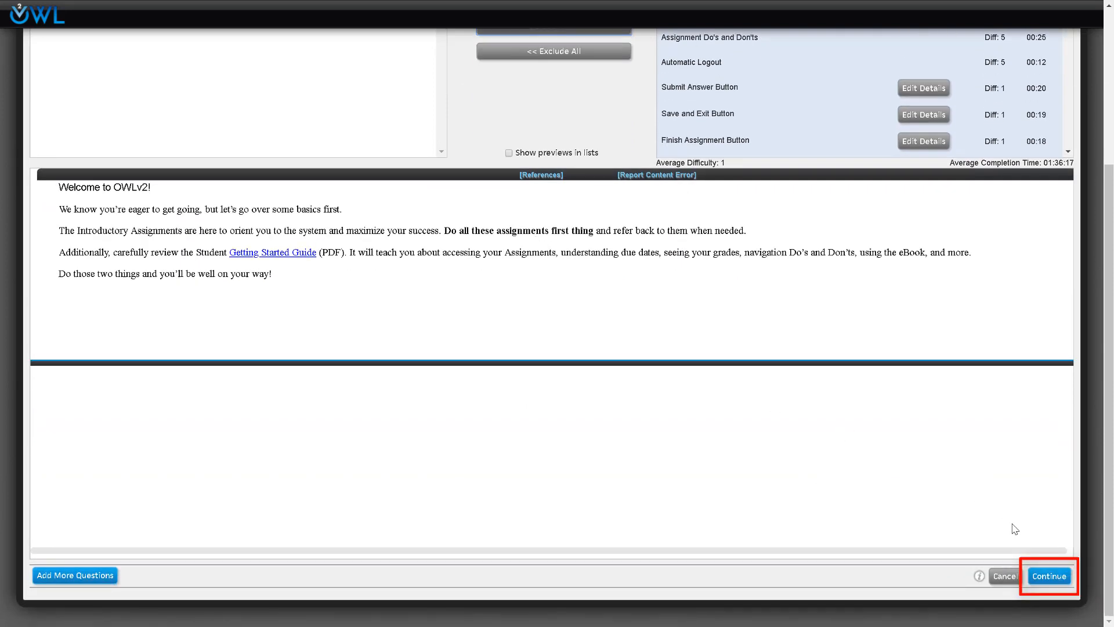
{"action": "left_click", "coordinate": [1049, 575]}
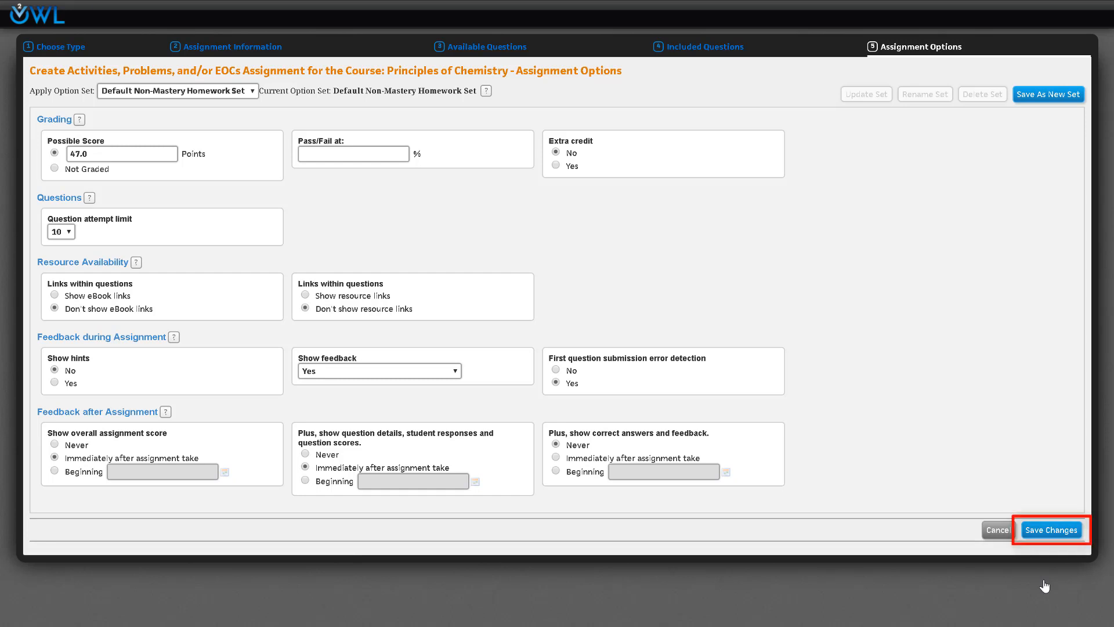
- Save the assignment with the Default Non-Mastery Homework Set options unchanged
{"action": "left_click", "coordinate": [1051, 530]}
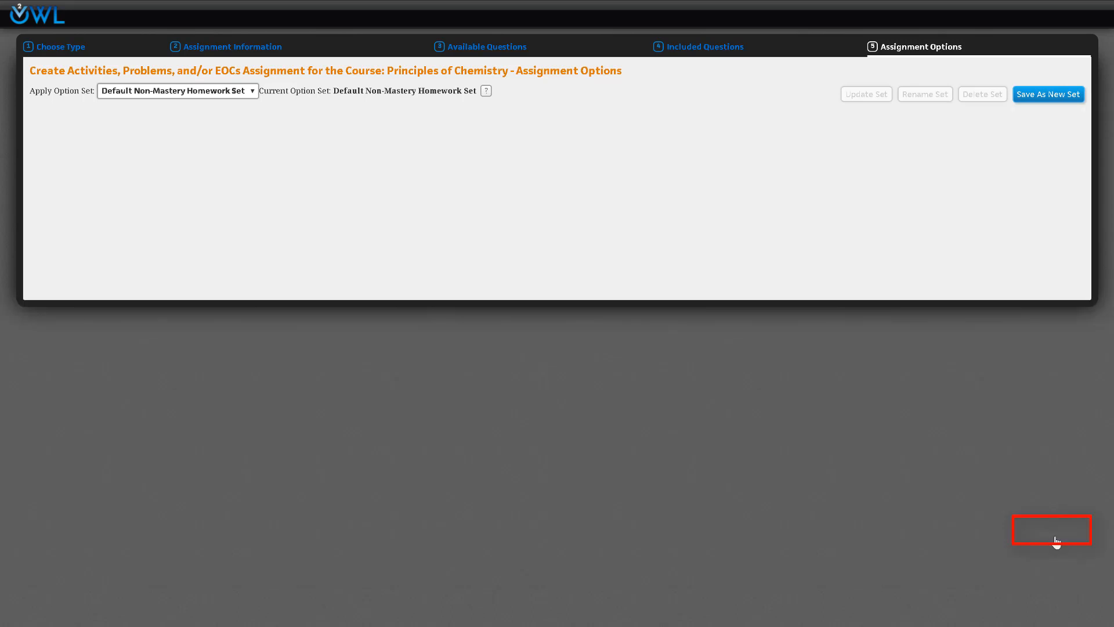
{"action": "left_click", "coordinate": [1051, 529]}
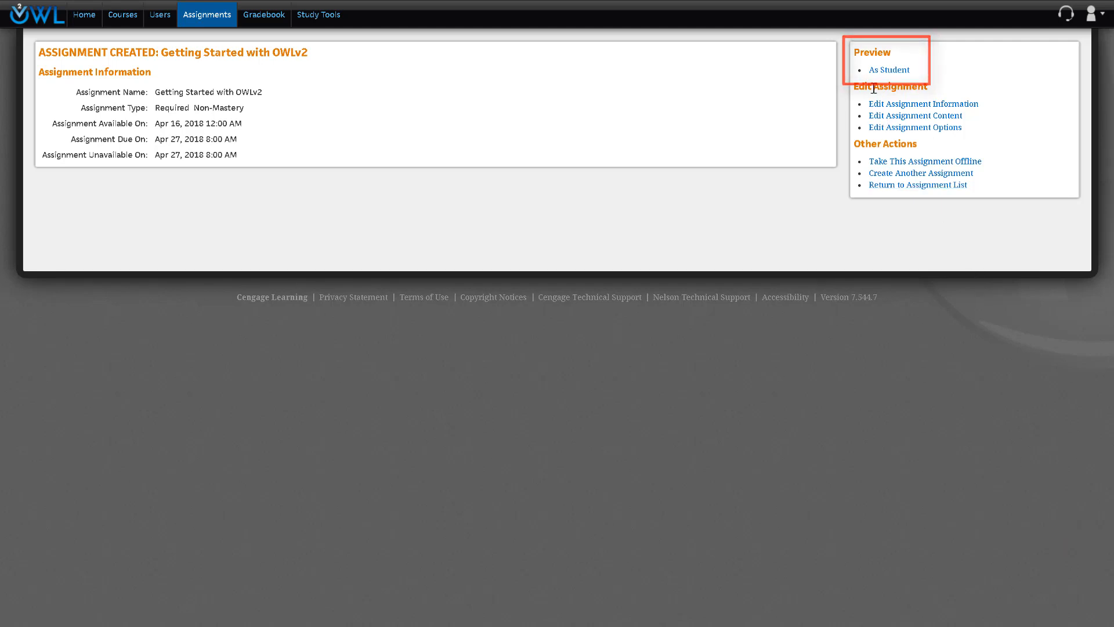
- Preview 'Getting Started with OWLv2' as a student from the Assignment Created page
{"action": "left_click", "coordinate": [889, 69]}
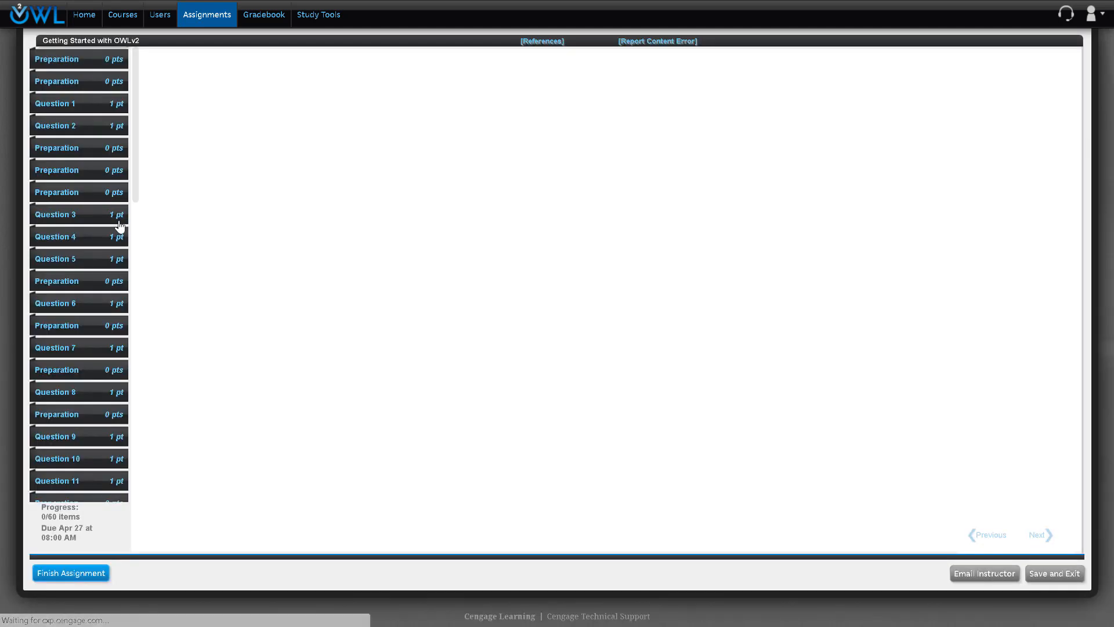